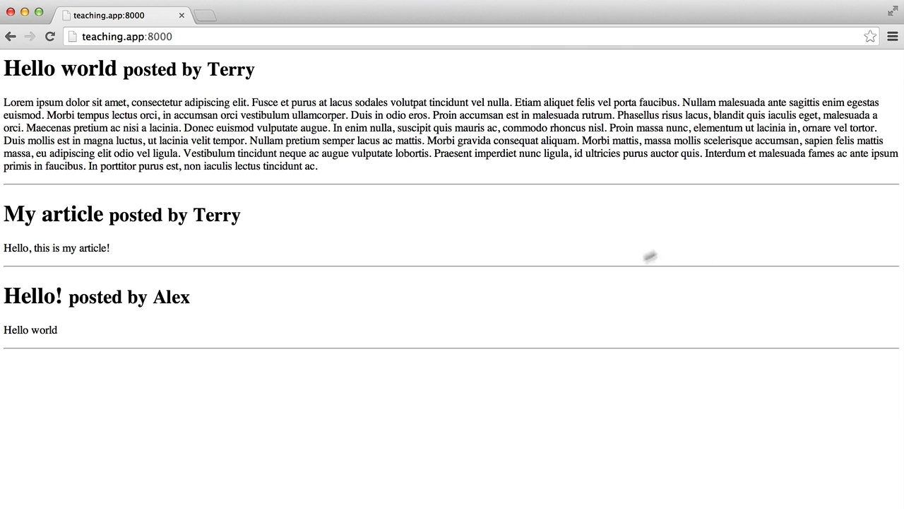
mouse_move(405, 492)
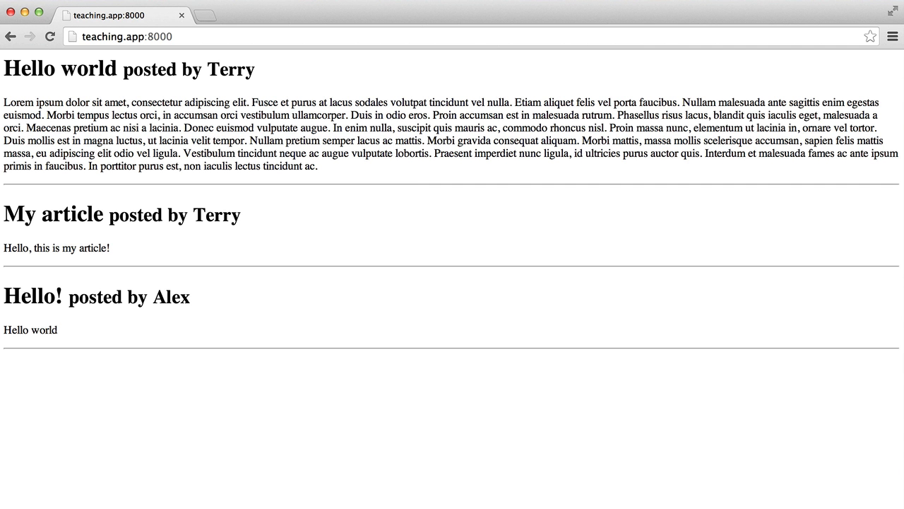
mouse_move(378, 165)
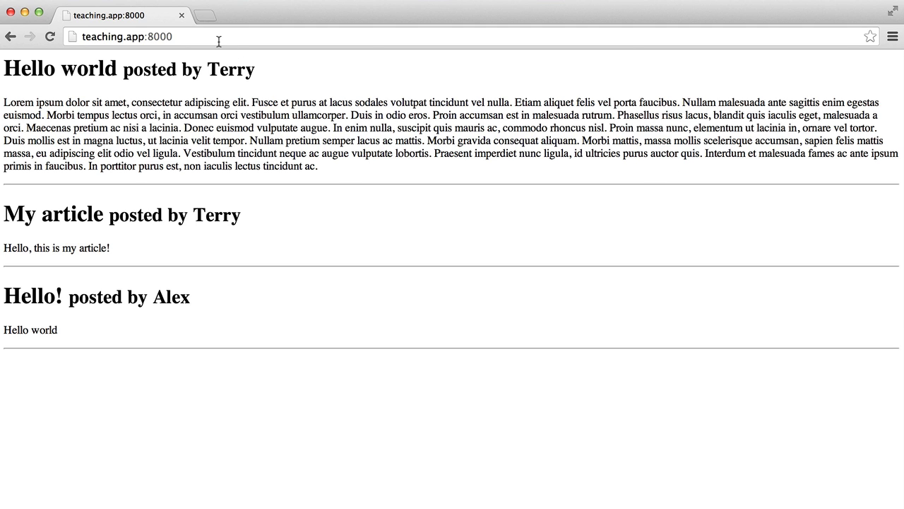
mouse_move(386, 498)
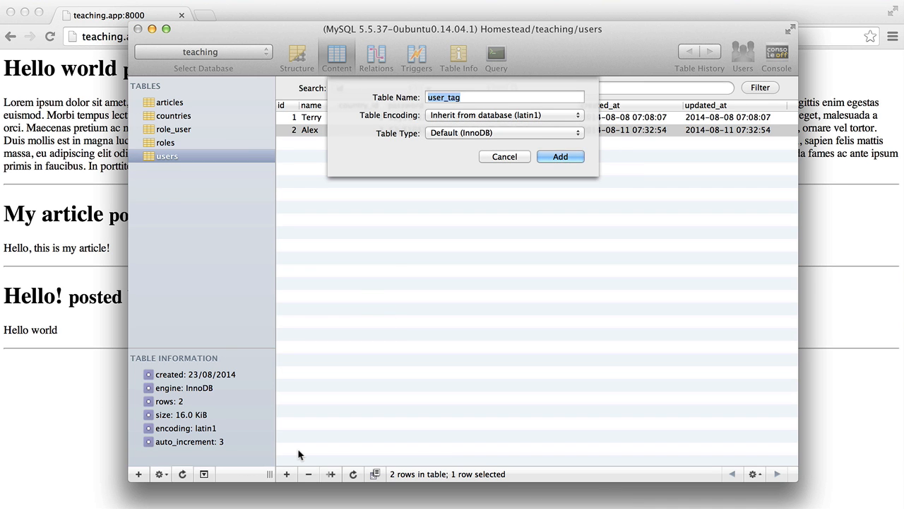
Try naming the new table user_comments, then article_comments, and cancel back to the users table.
type("user_comments")
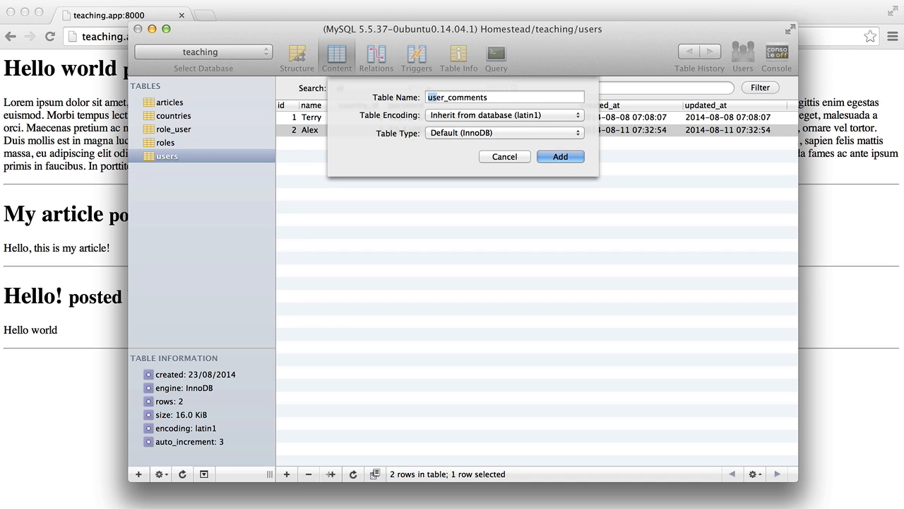
type("article_comments")
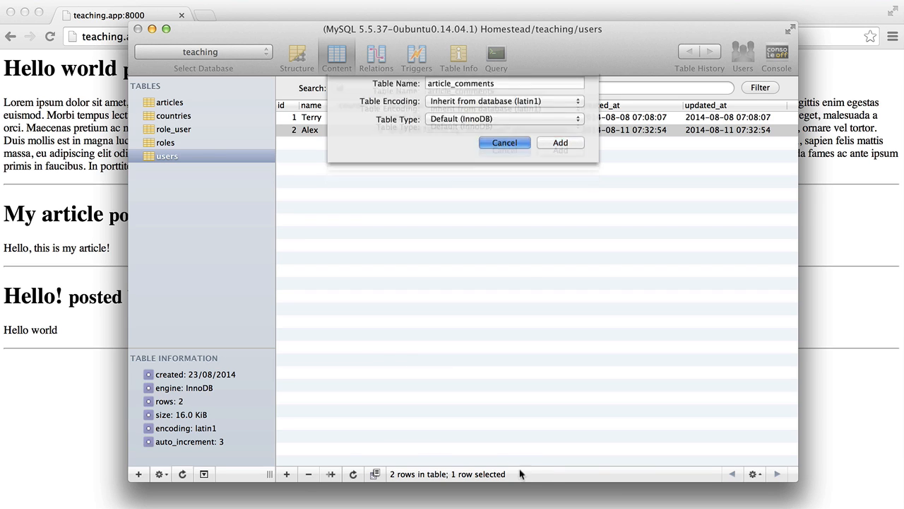
left_click(504, 142)
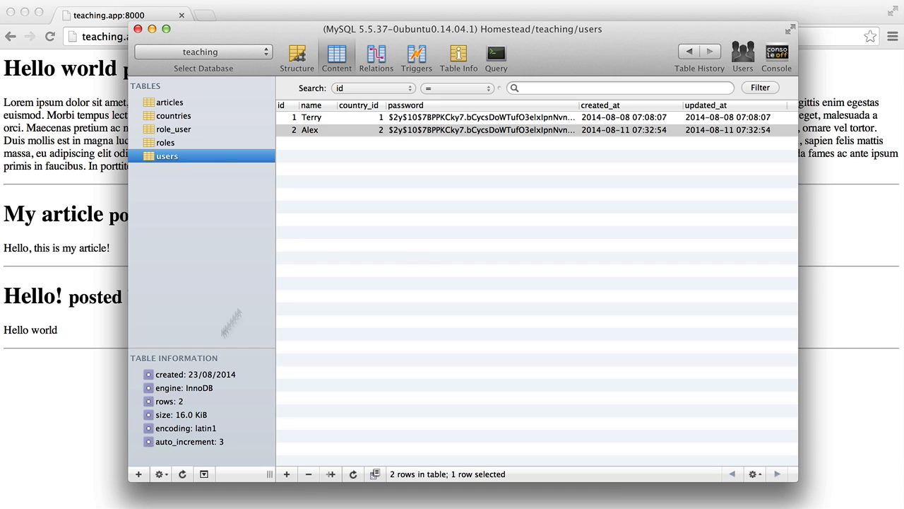
Add table 'comments' with body VARCHAR 255, user_id INT, commentable_id INT and commentable_type VARCHAR 25.
type("commen")
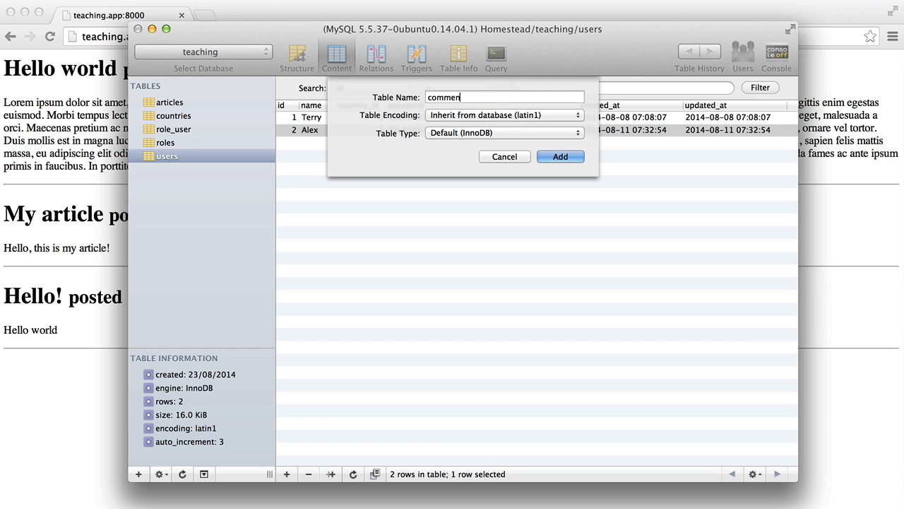
left_click(560, 156)
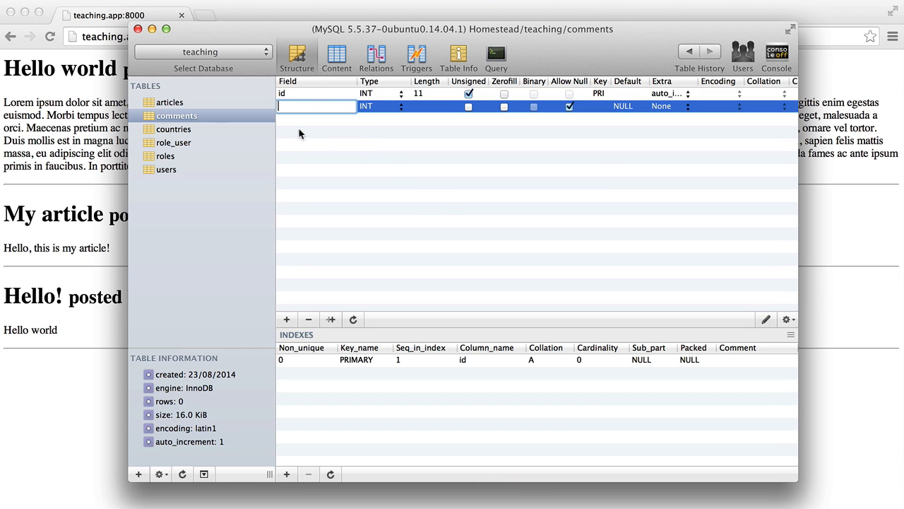
type("strk")
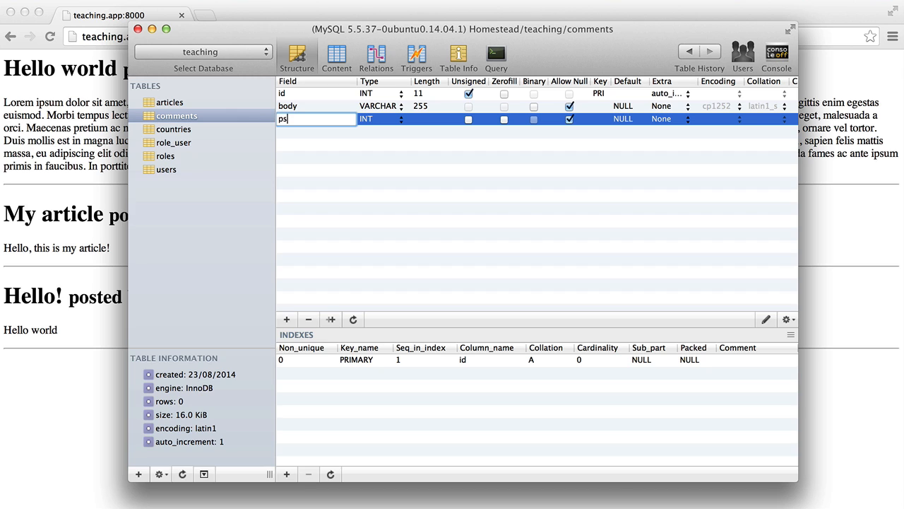
type("user_id")
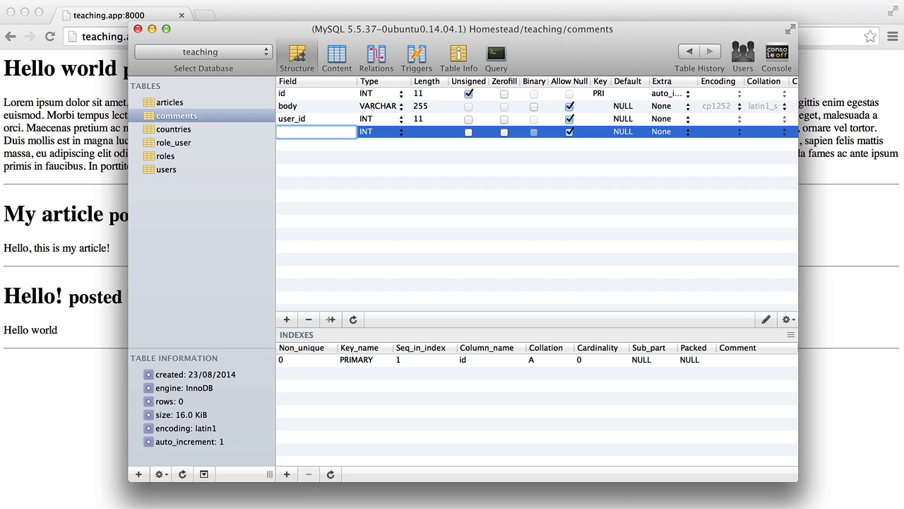
type("commentable_id")
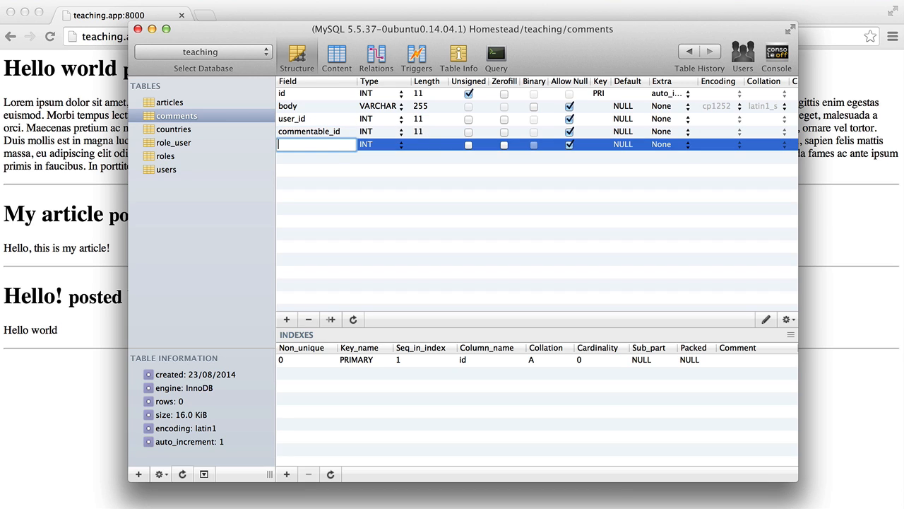
type("commentable_type")
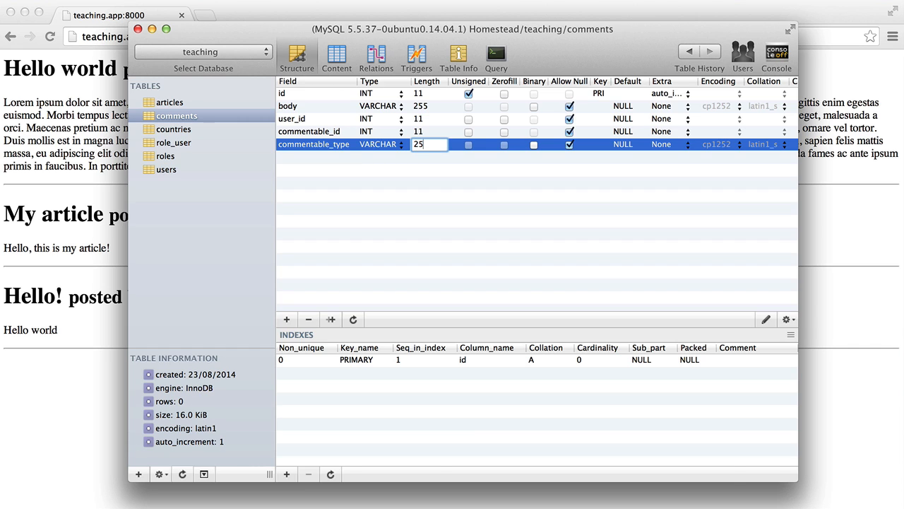
Add comment rows 'This article is awesome!' for Article 1 and 'The user is awesome!' for User 2.
left_click(337, 59)
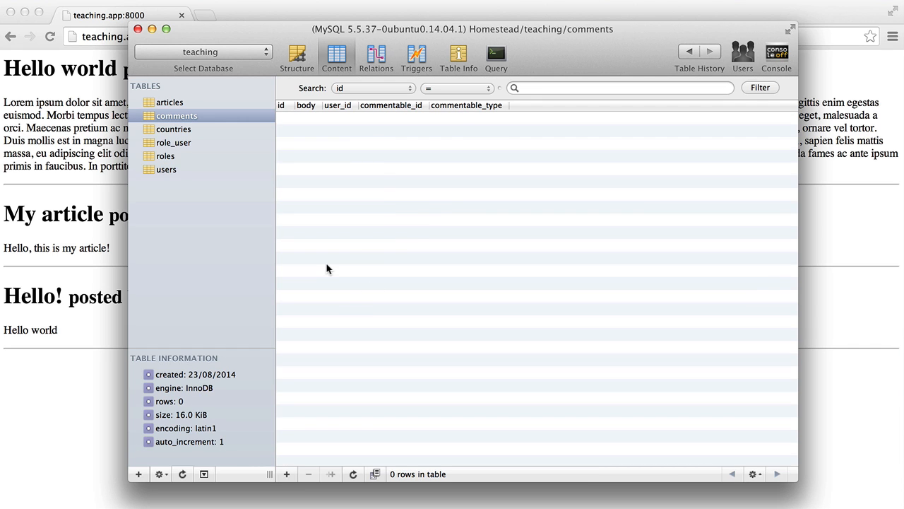
left_click(286, 474)
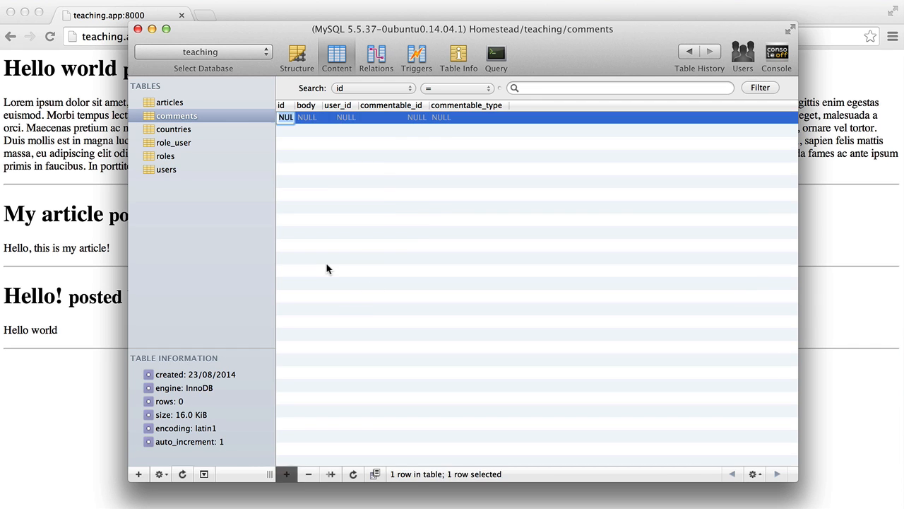
type("This")
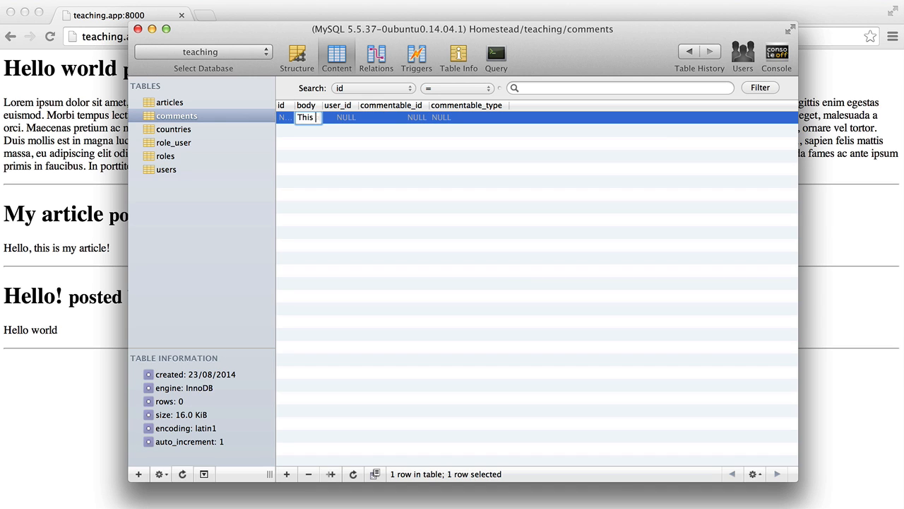
type("some!")
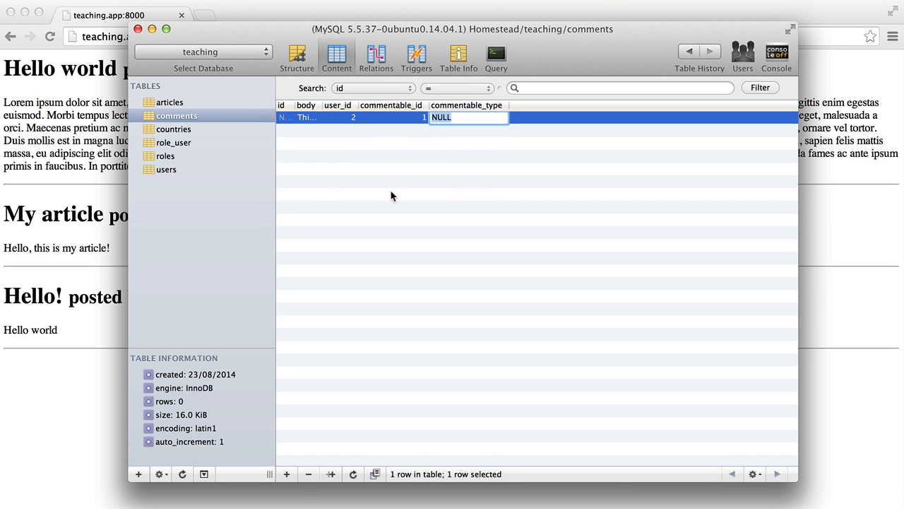
mouse_move(374, 118)
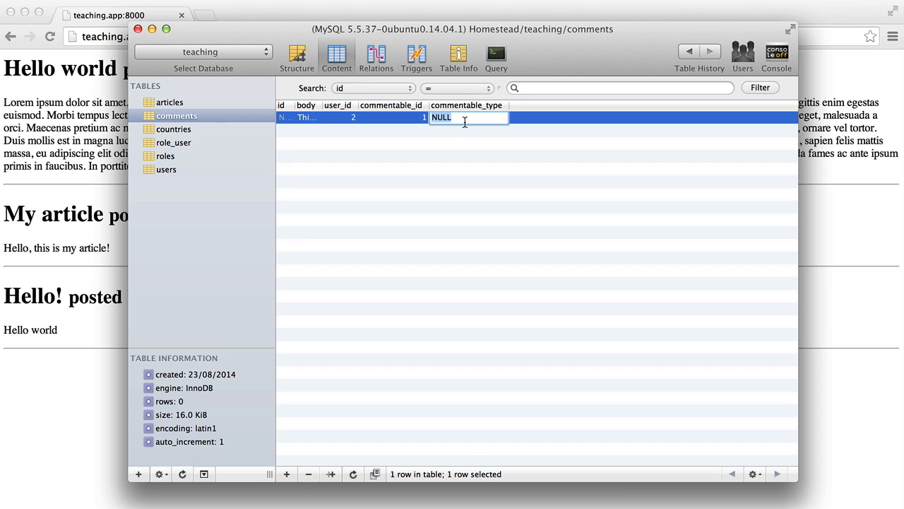
type("ar")
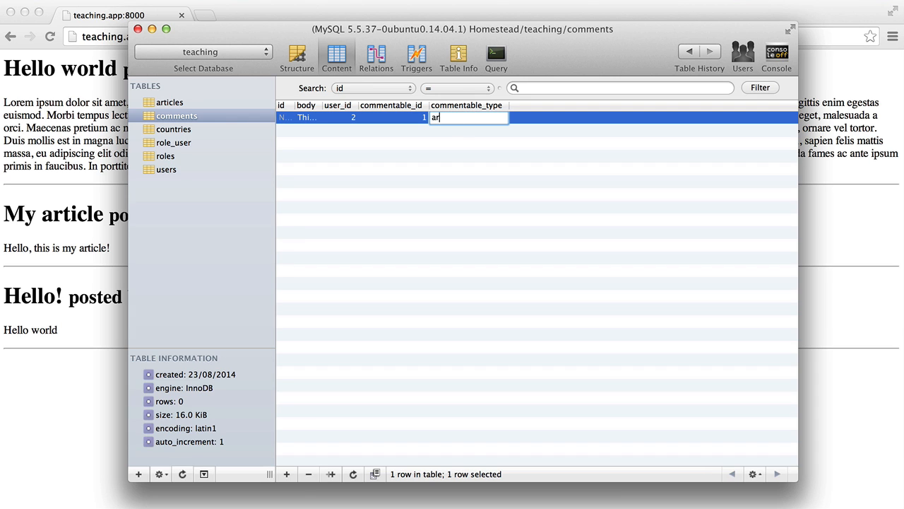
type("Article")
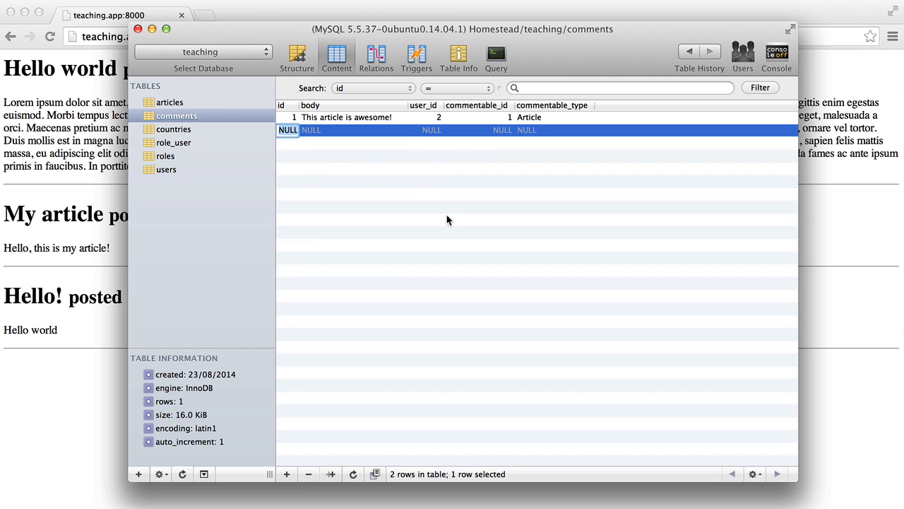
type("The user is awesome!")
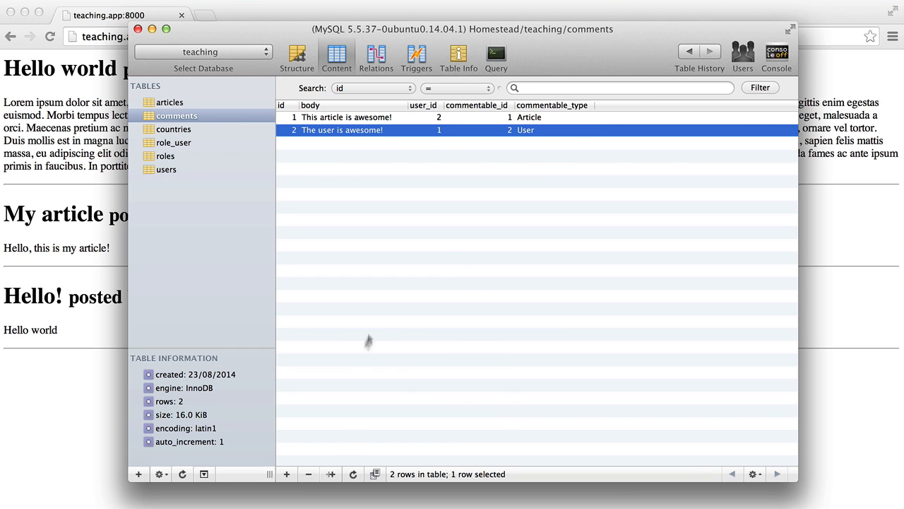
Create a new file Comment.php in the models folder.
right_click(46, 135)
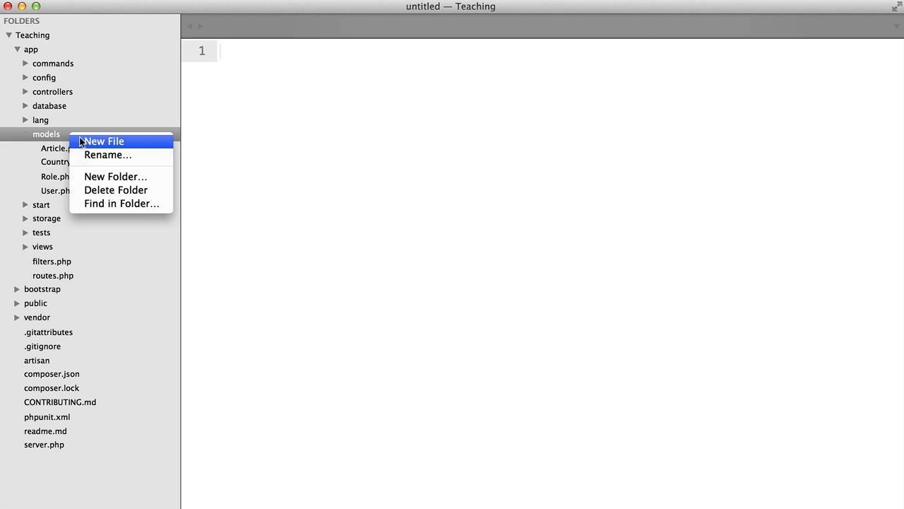
left_click(104, 141)
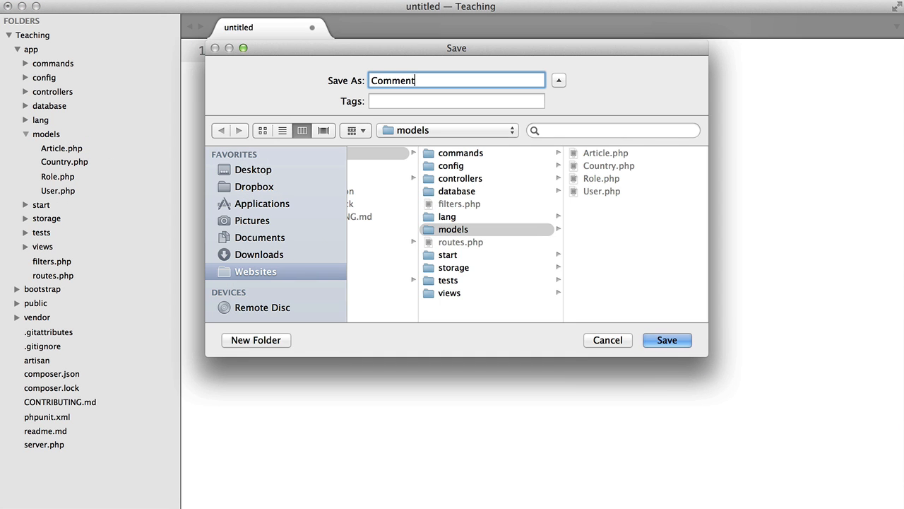
left_click(666, 339)
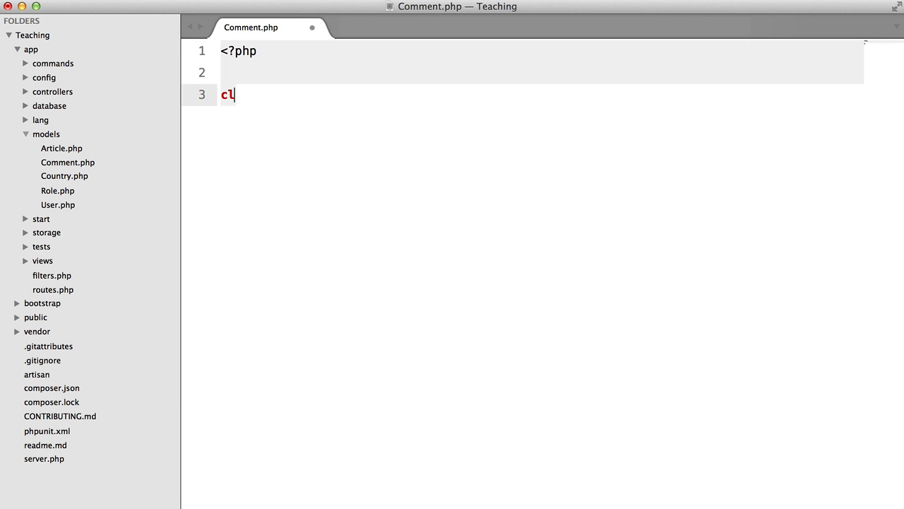
Write class Comment extends Eloquent with commentable() returning $this->morphTo().
type("ass Comment exten")
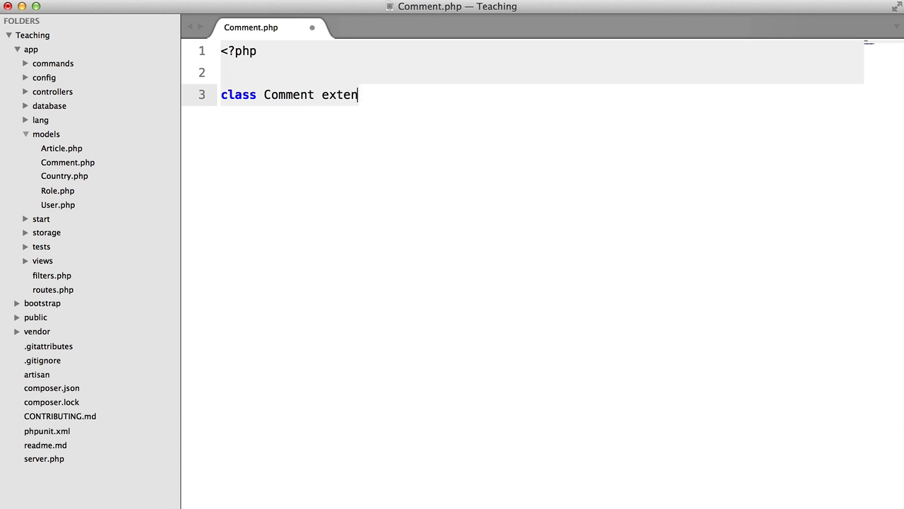
type("ds Eloquent")
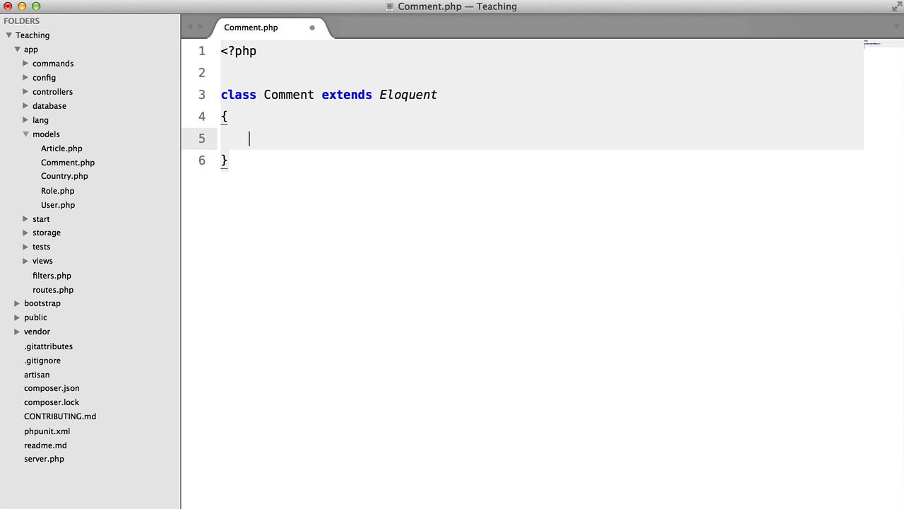
type("public function")
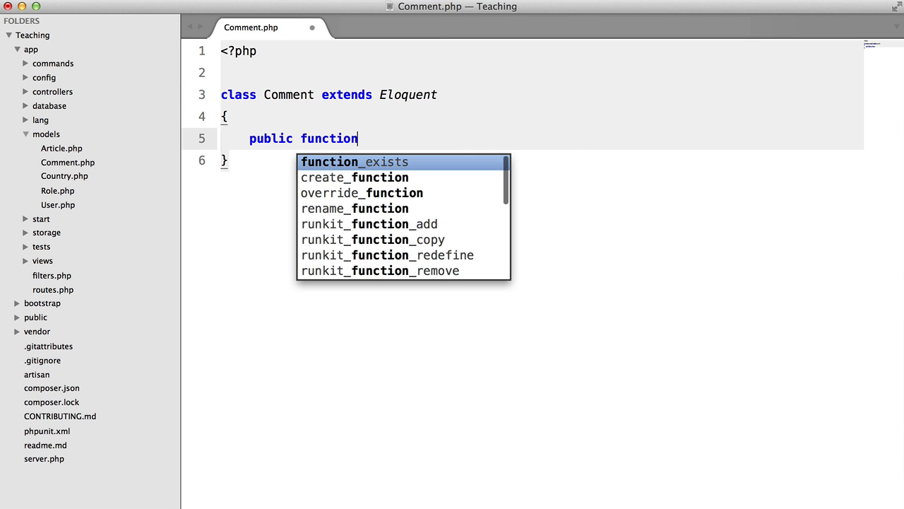
type("commentable()")
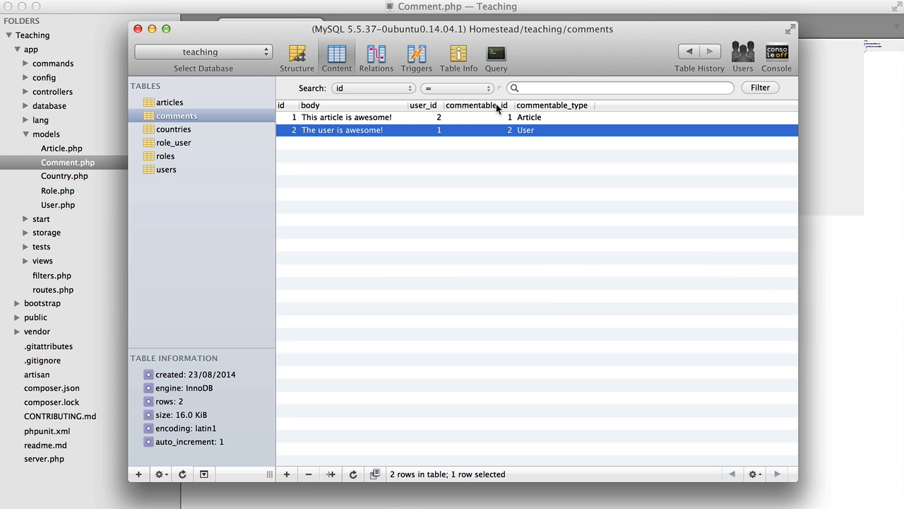
mouse_move(552, 112)
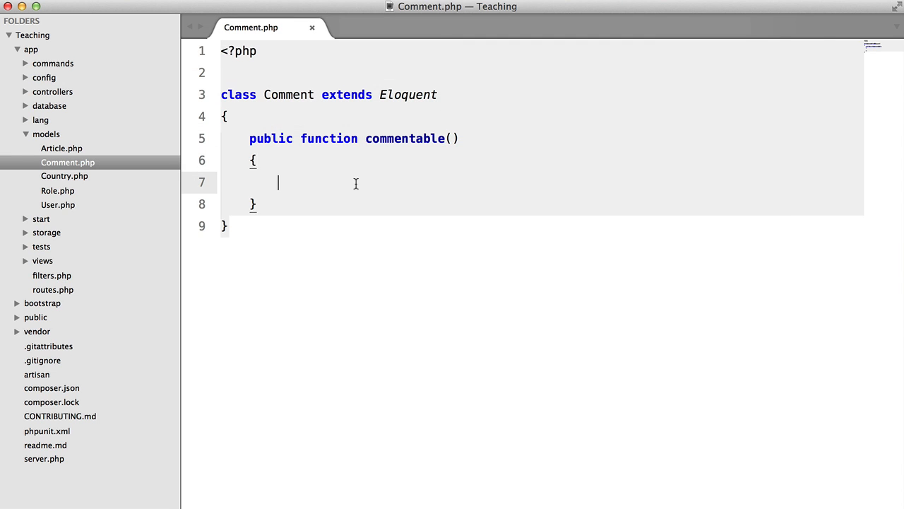
type("return $this->")
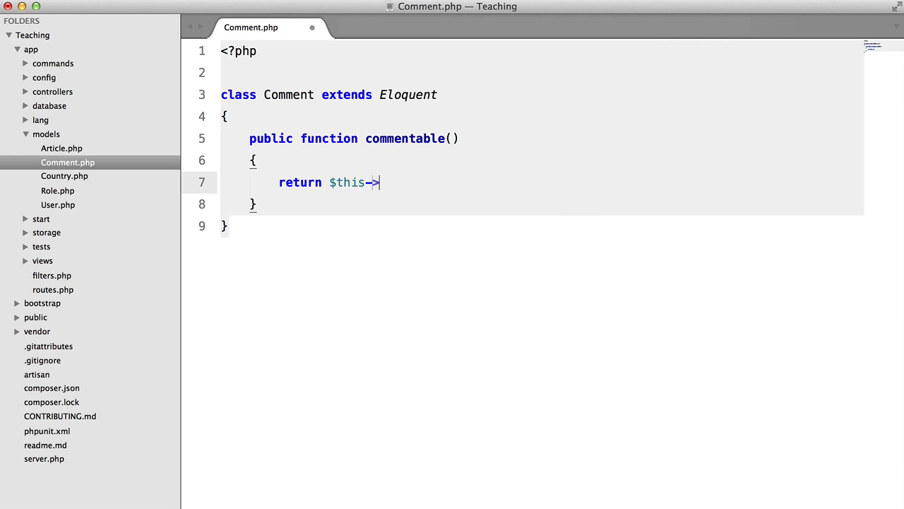
type("morphTo();")
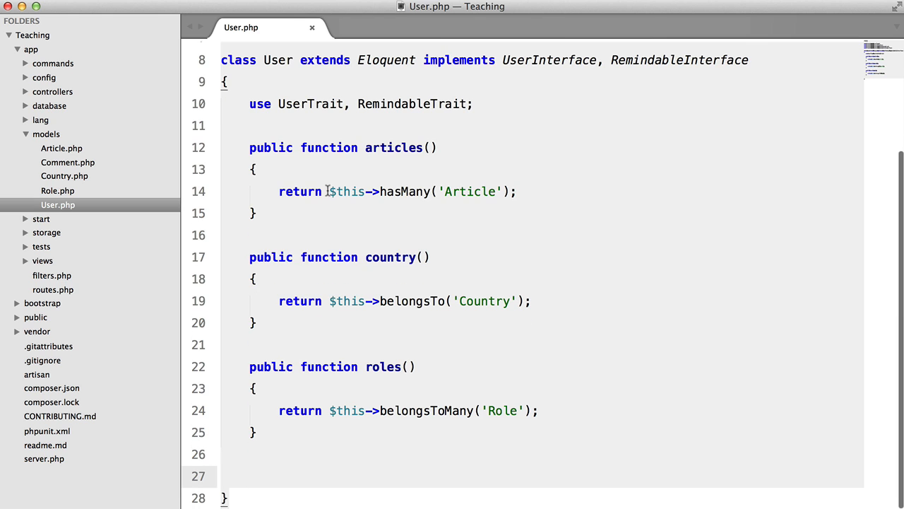
Have User.php's comments() return $this->morphMany('Comment', 'commentable').
type("[ib")
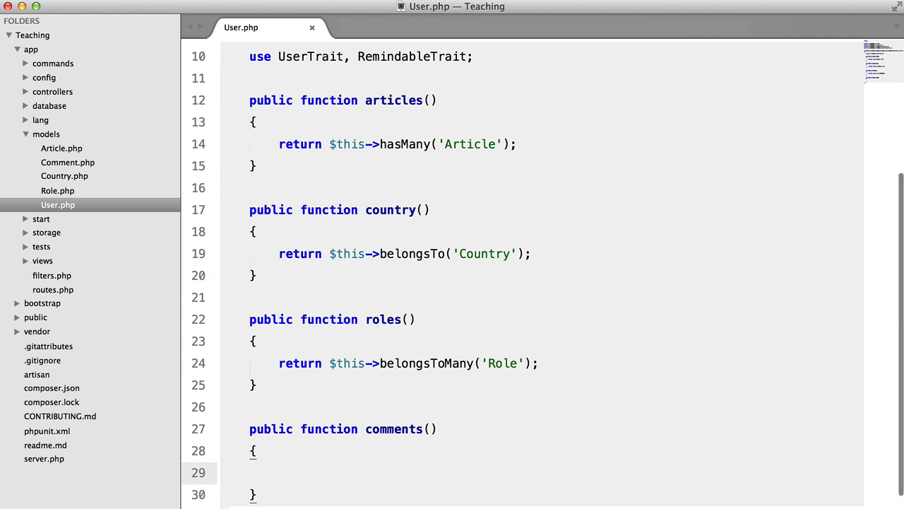
type("return $")
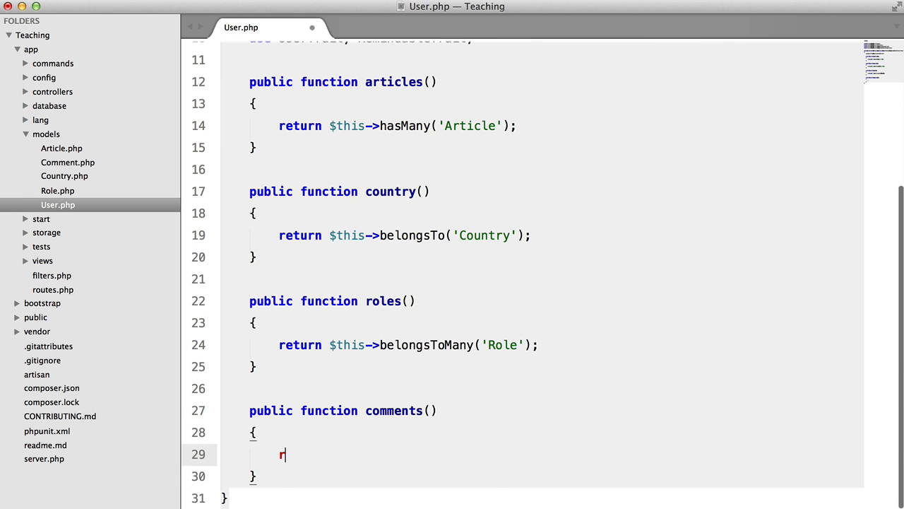
type("eturn $t")
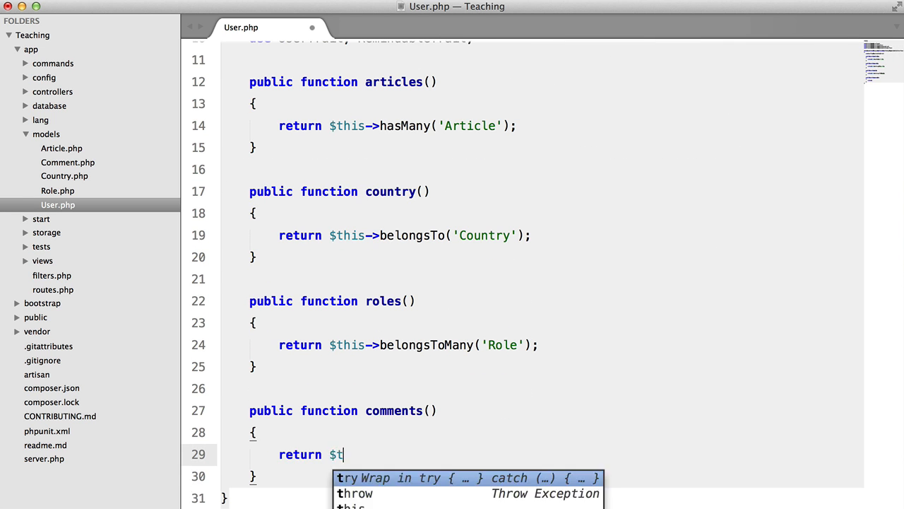
type("morph")
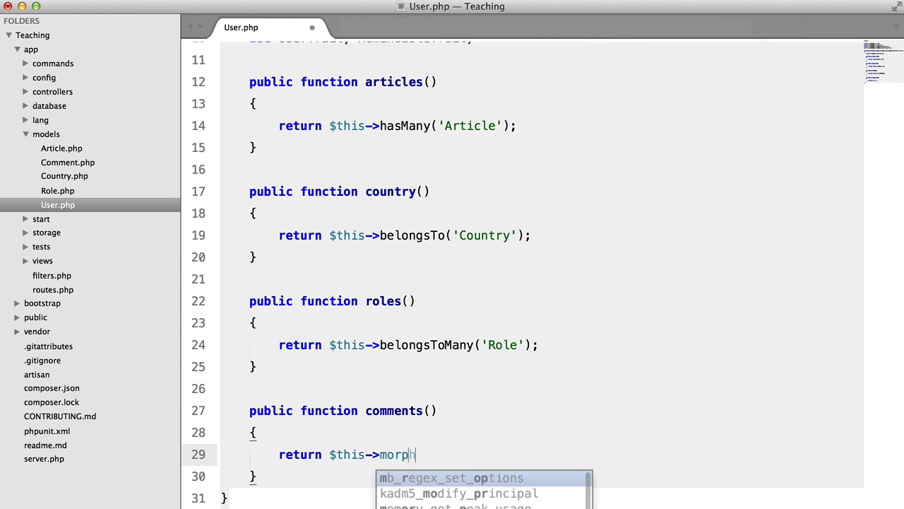
type("Many();")
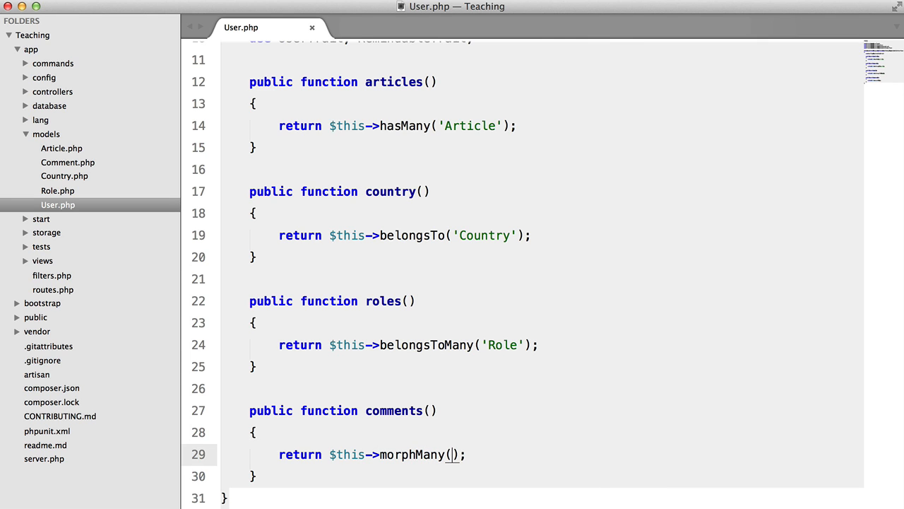
type("''")
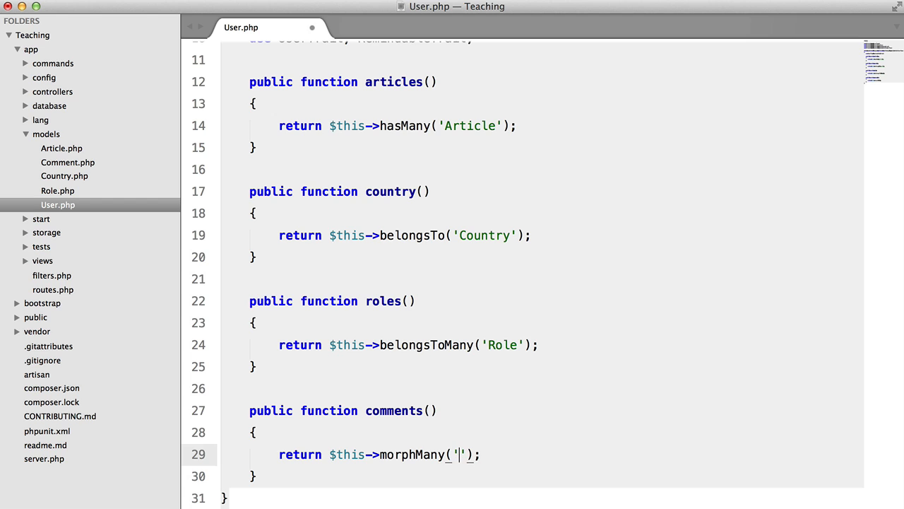
type("Cl")
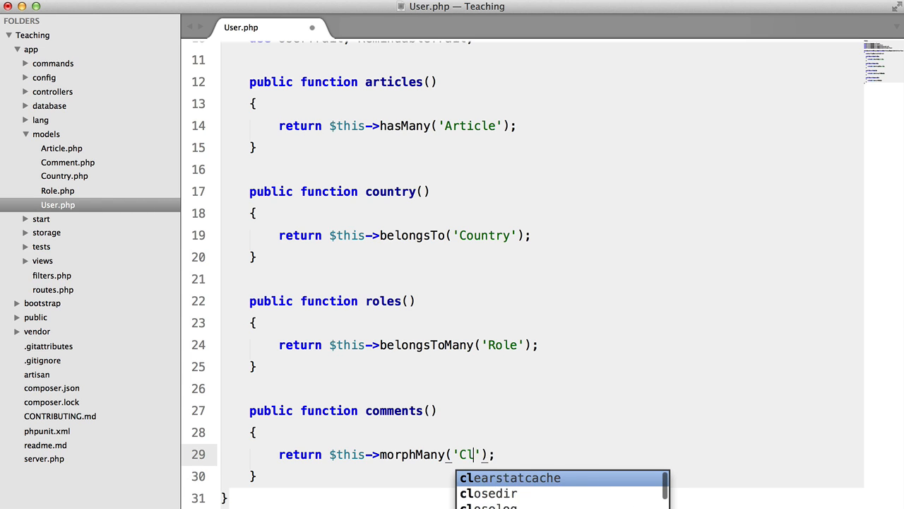
type("Comment")
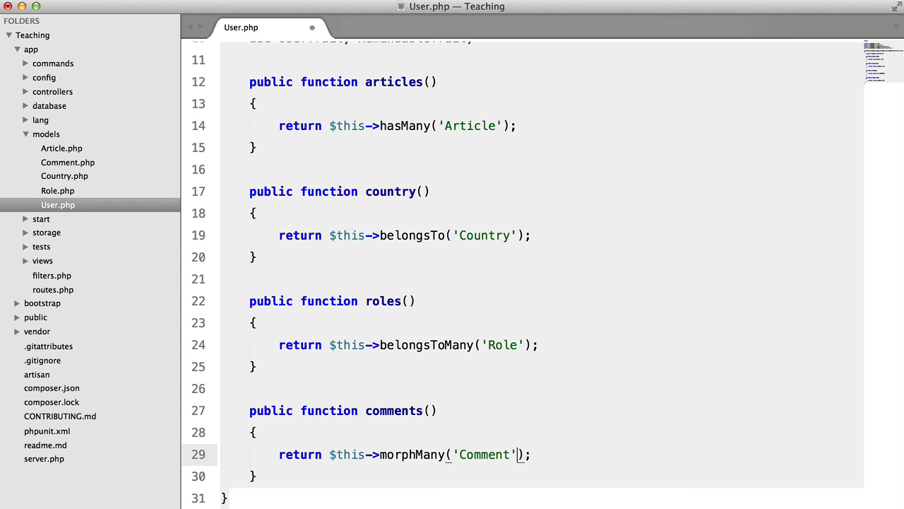
type(", 'commentable")
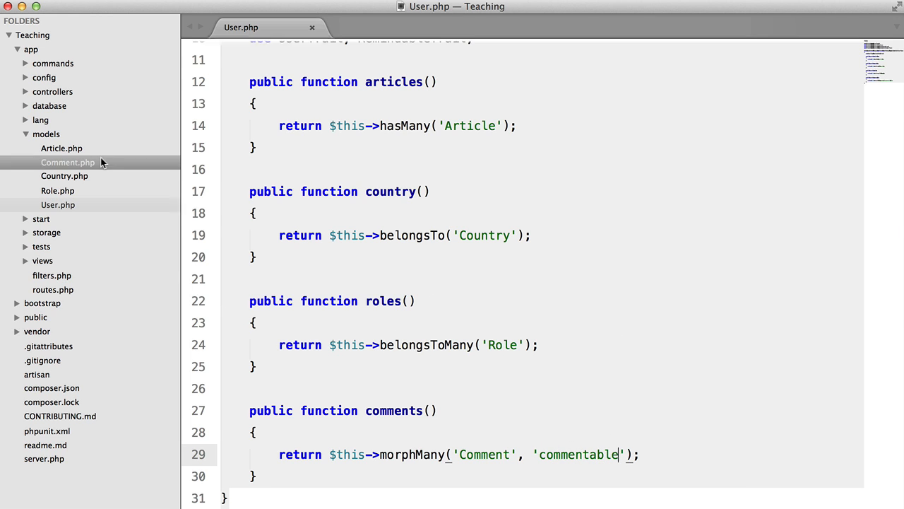
left_click(67, 161)
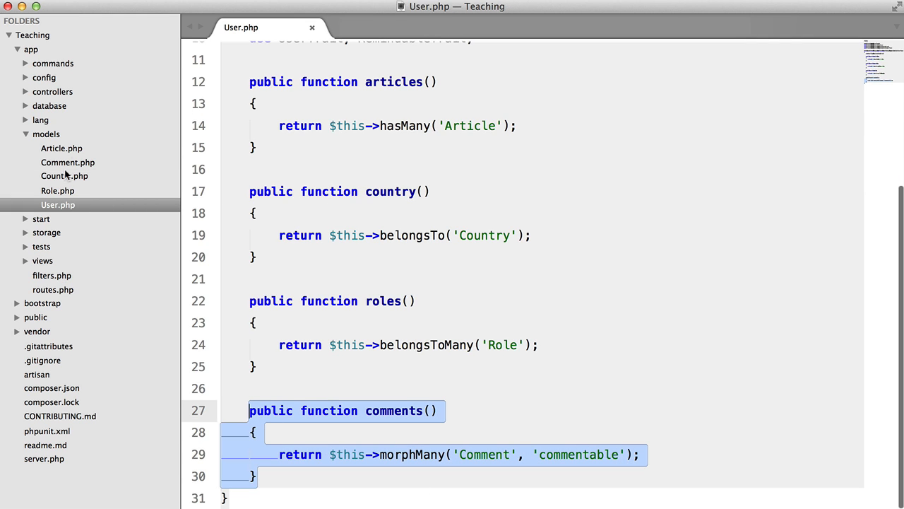
left_click(62, 147)
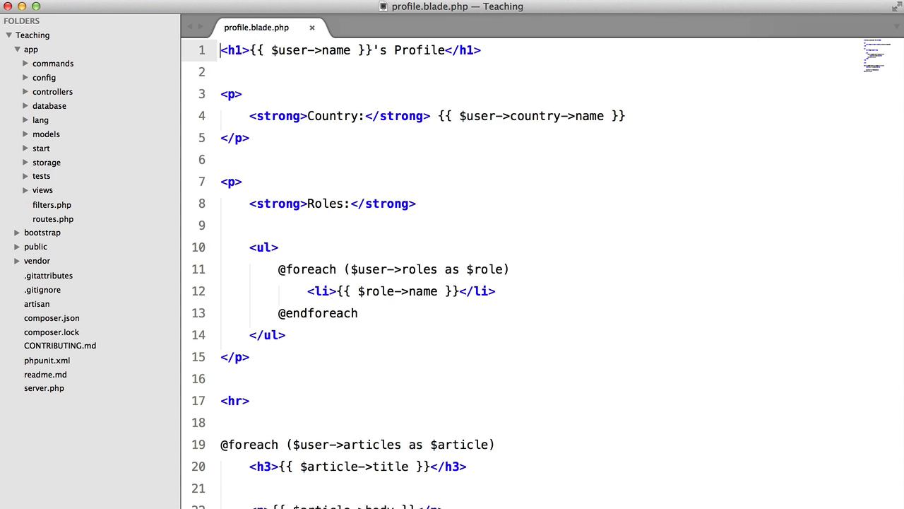
scroll("down", 3)
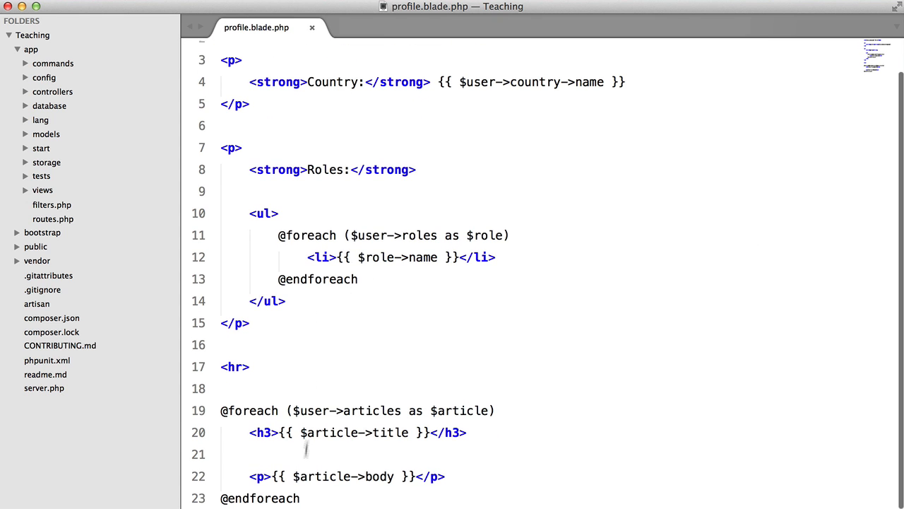
mouse_move(330, 494)
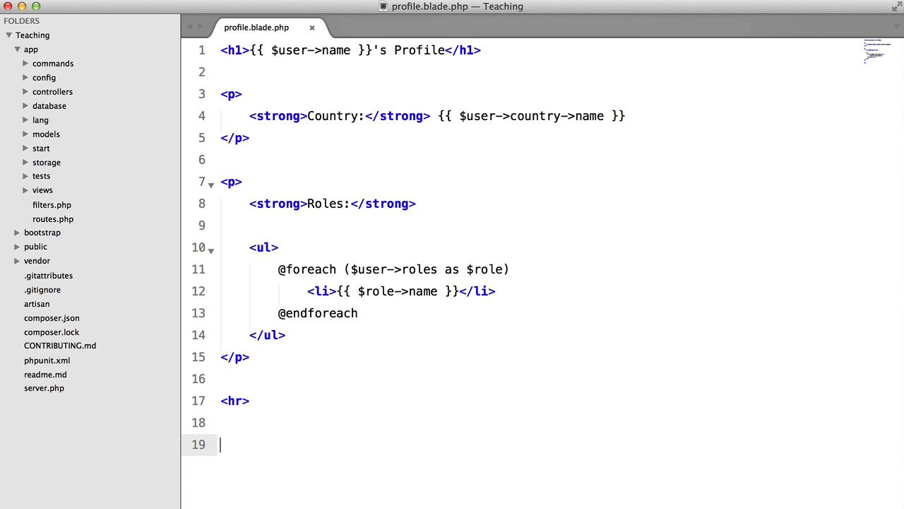
type("@foreach ($")
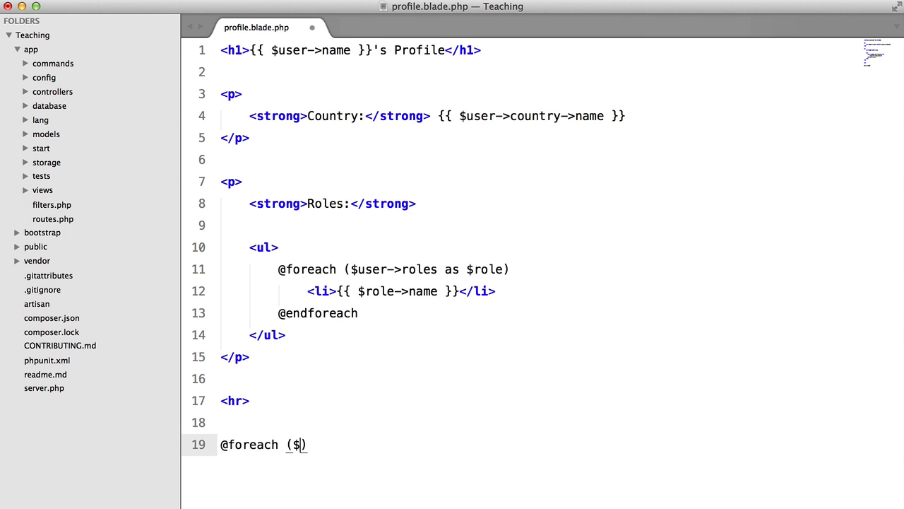
type("user->comments->")
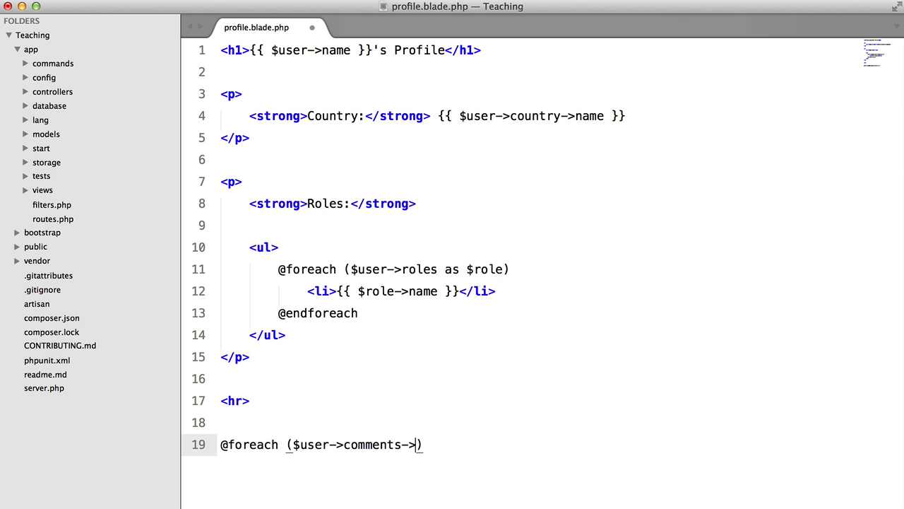
type("as $comment")
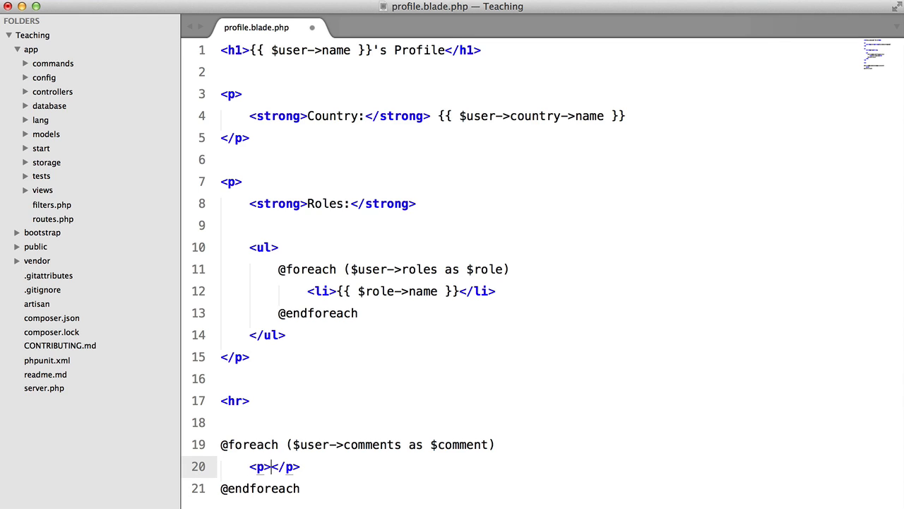
type("{{  }}")
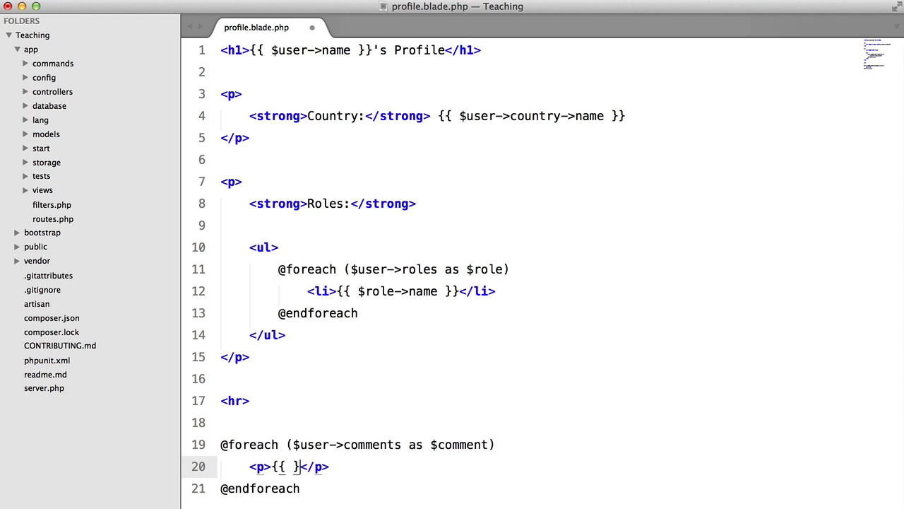
type("$comment")
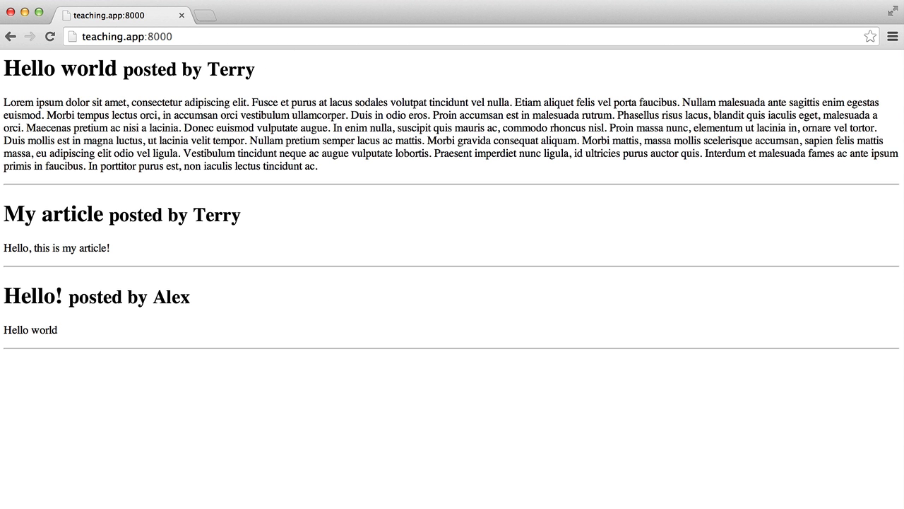
left_click(236, 69)
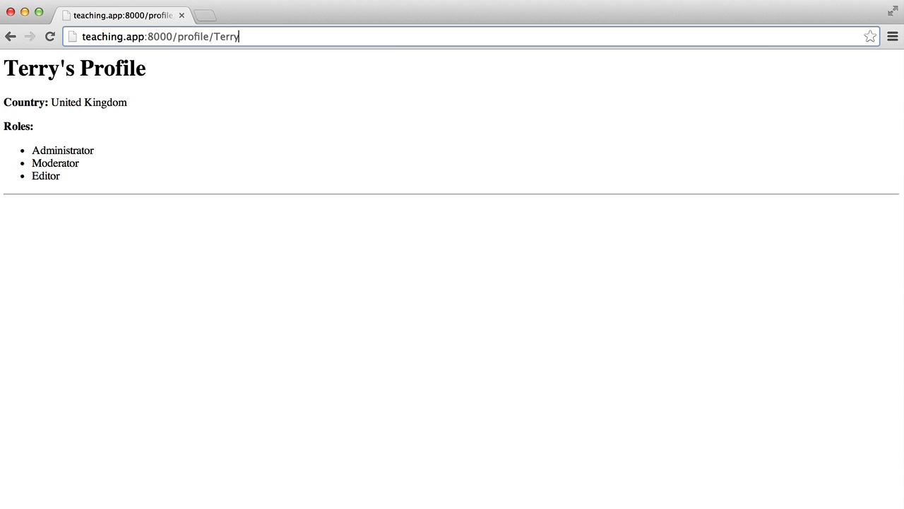
type("Alex")
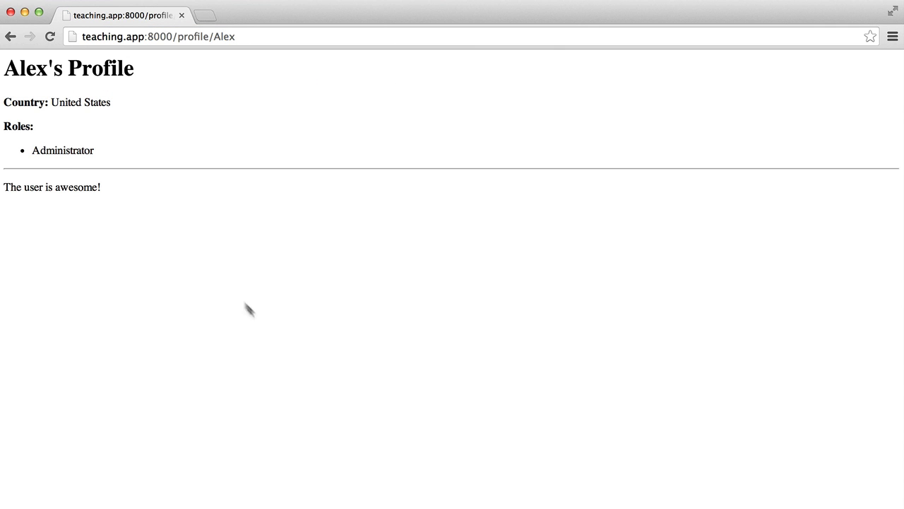
mouse_move(114, 191)
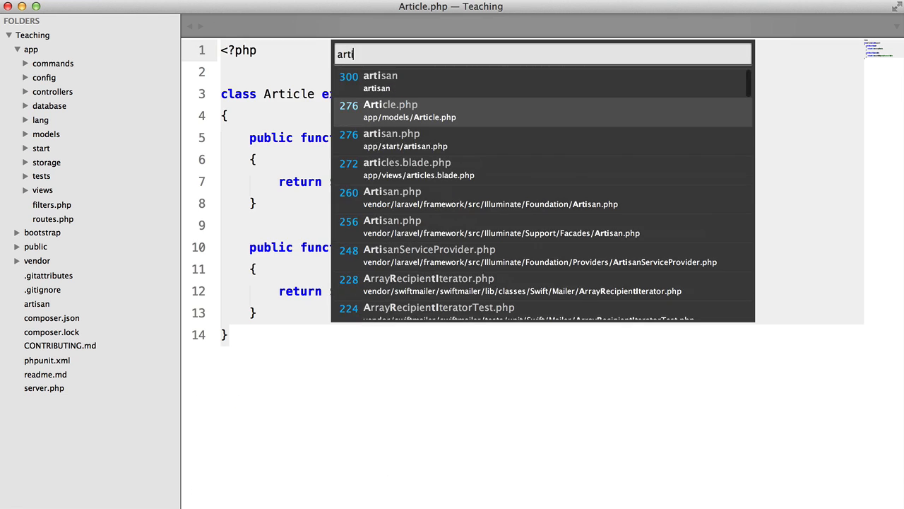
Open articles.blade.php alongside the profile view.
left_click(407, 169)
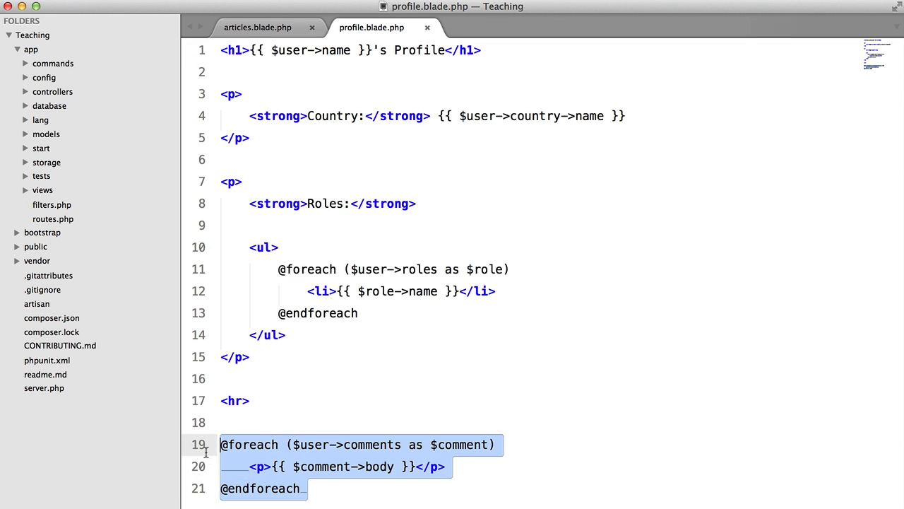
left_click(257, 28)
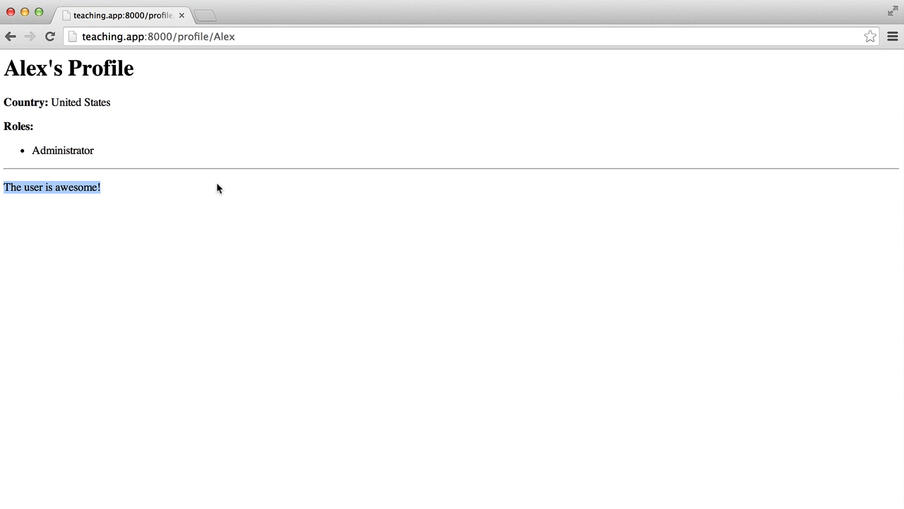
Return to the teaching.app:8000 articles page to see 'This article is awesome!'.
left_click(10, 36)
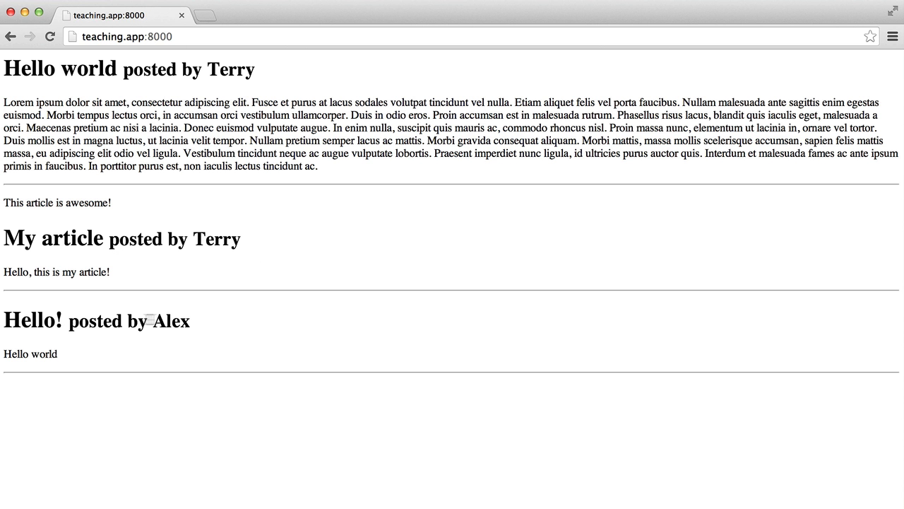
mouse_move(109, 209)
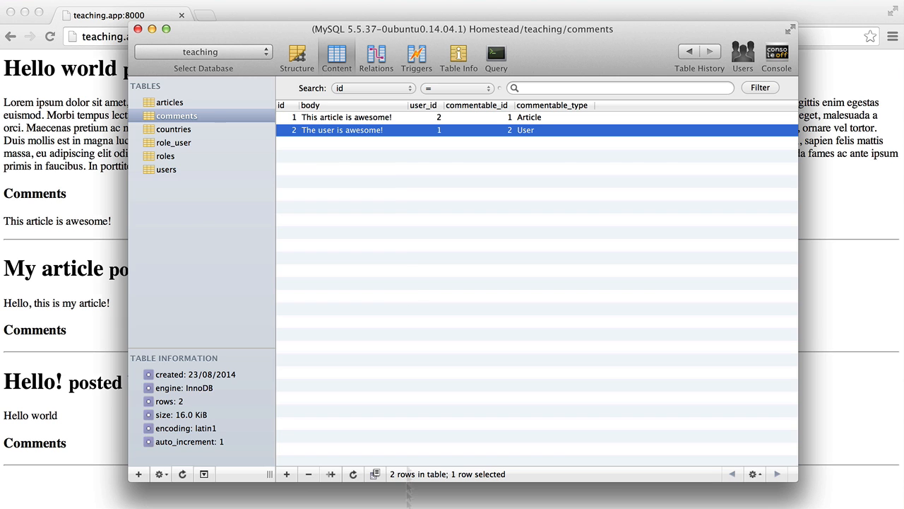
mouse_move(92, 367)
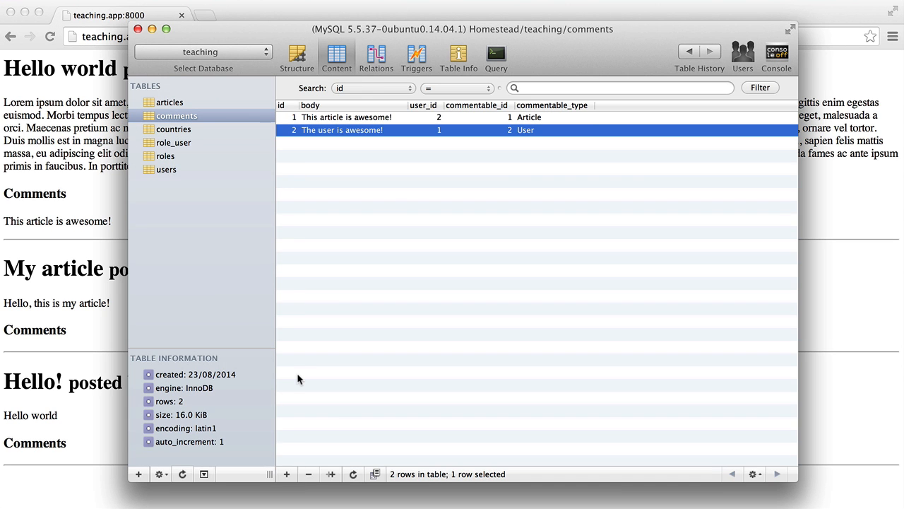
Add a comments row with body 'Hello world!' and user_id 2.
left_click(138, 474)
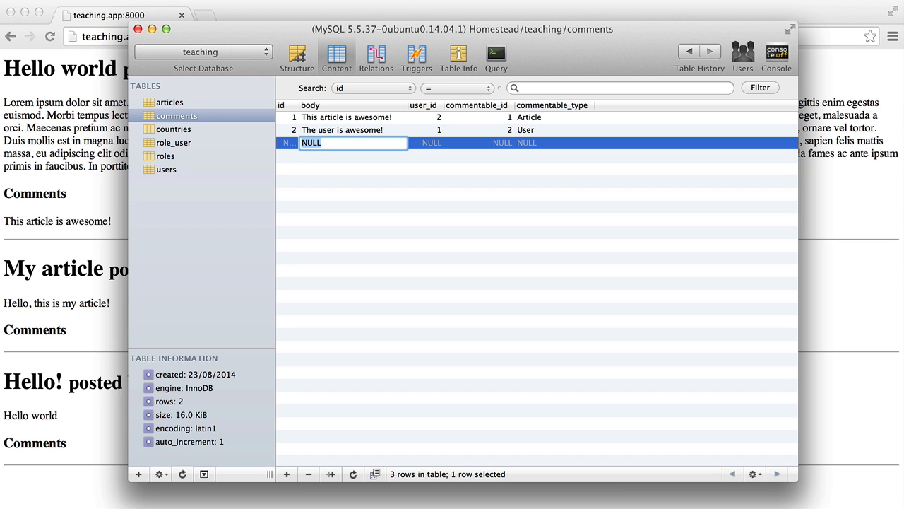
type("Hello world!")
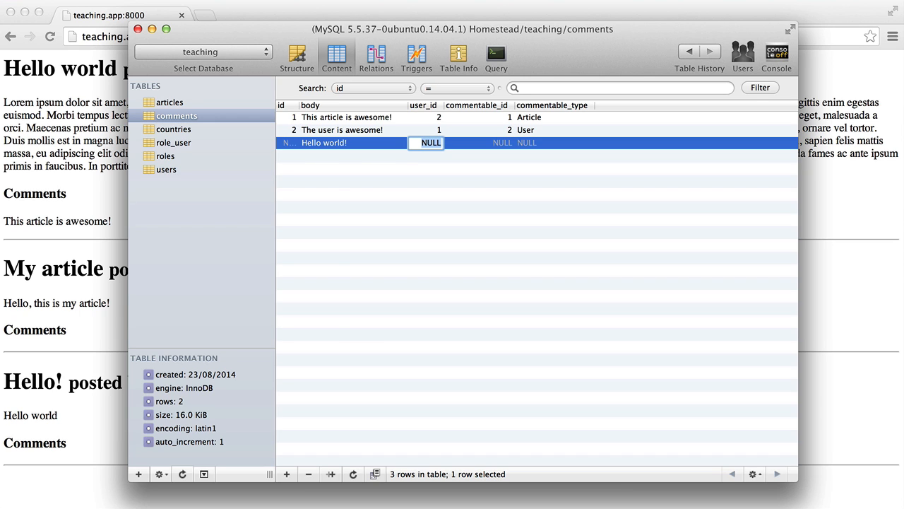
type("2")
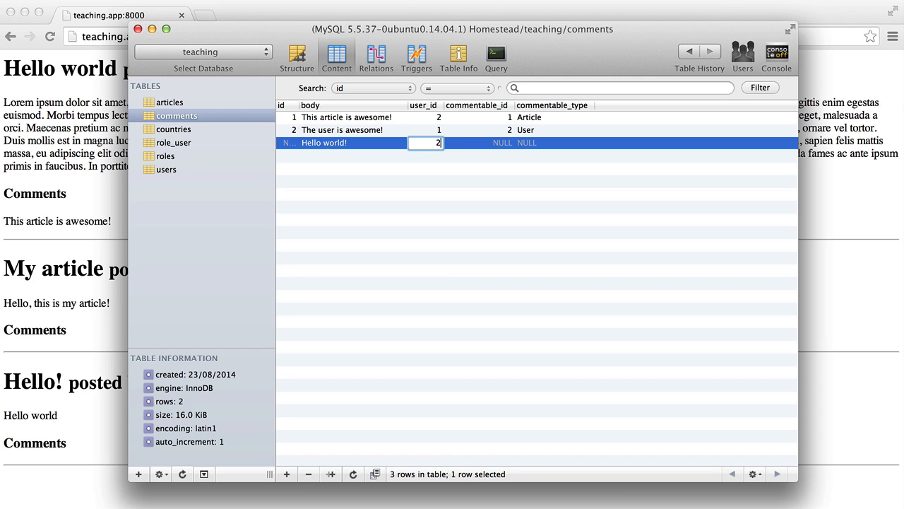
left_click(480, 143)
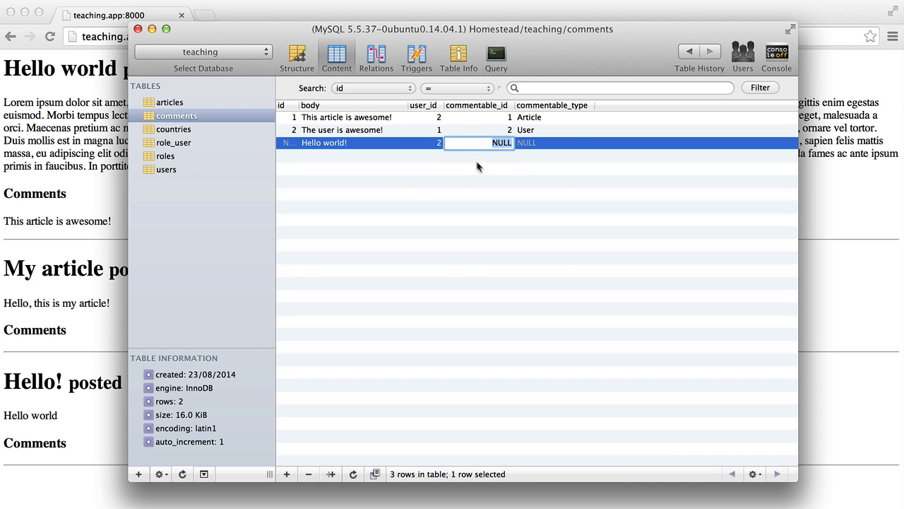
mouse_move(73, 347)
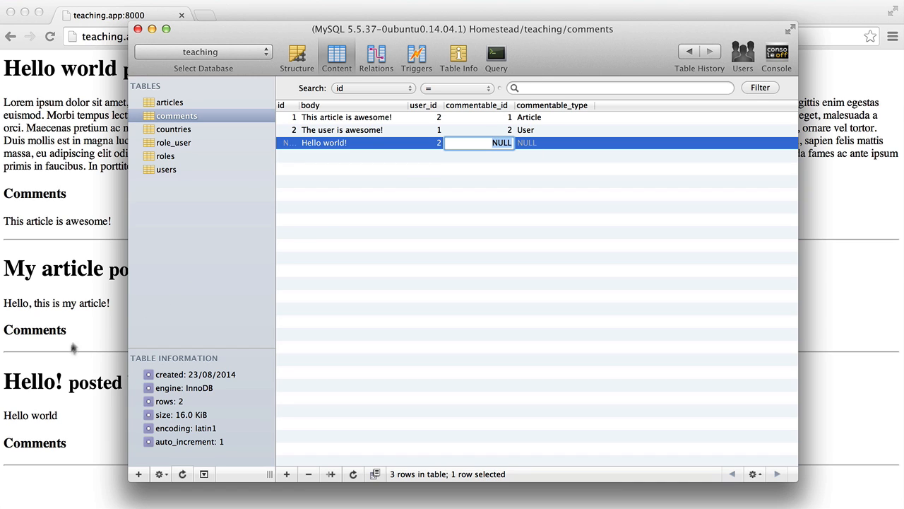